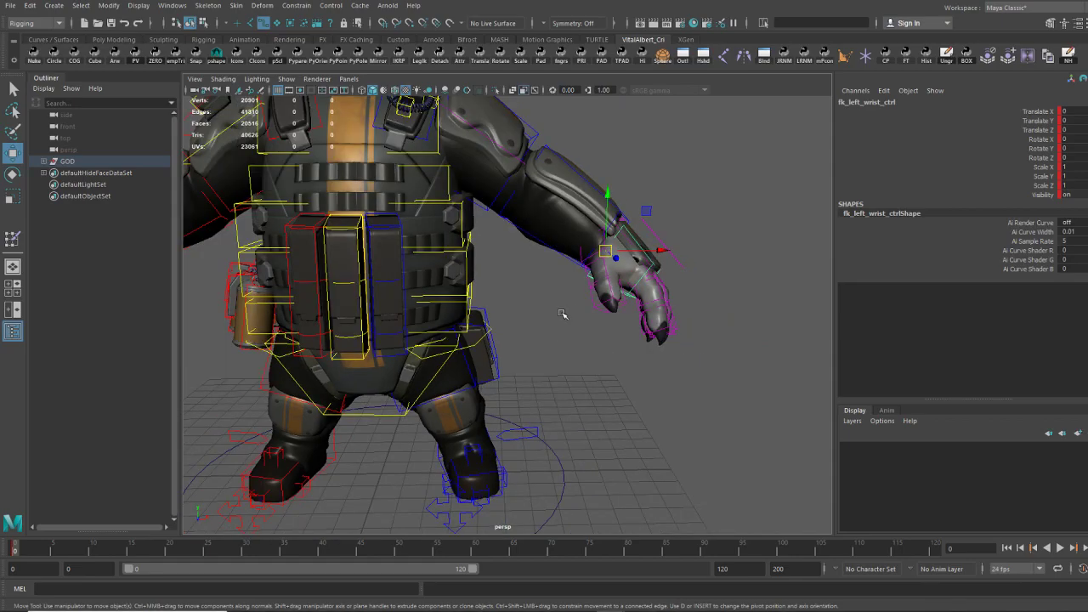
# Review the polar bear SWAT concept painting as reference before returning to the rig
pyautogui.moveTo(561, 315); pyautogui.dragTo(592, 330)
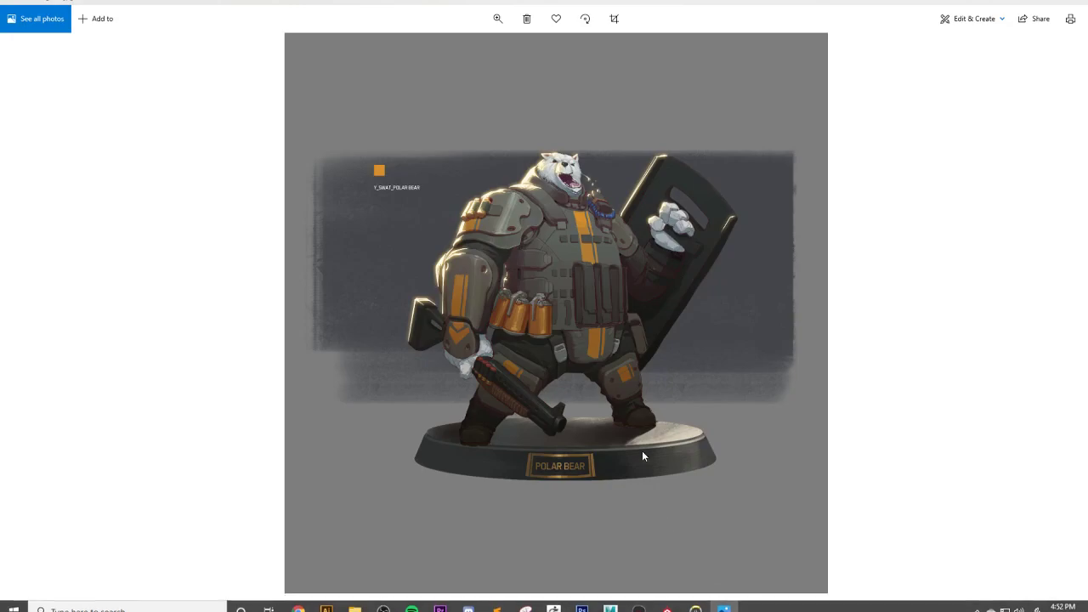
pyautogui.moveTo(602, 310)
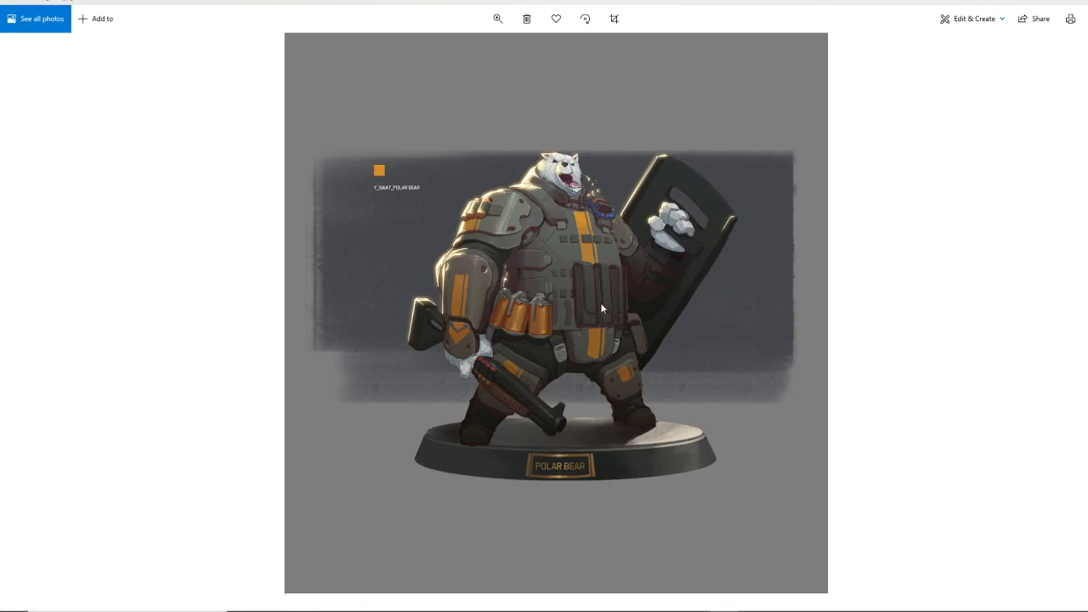
pyautogui.moveTo(694, 285)
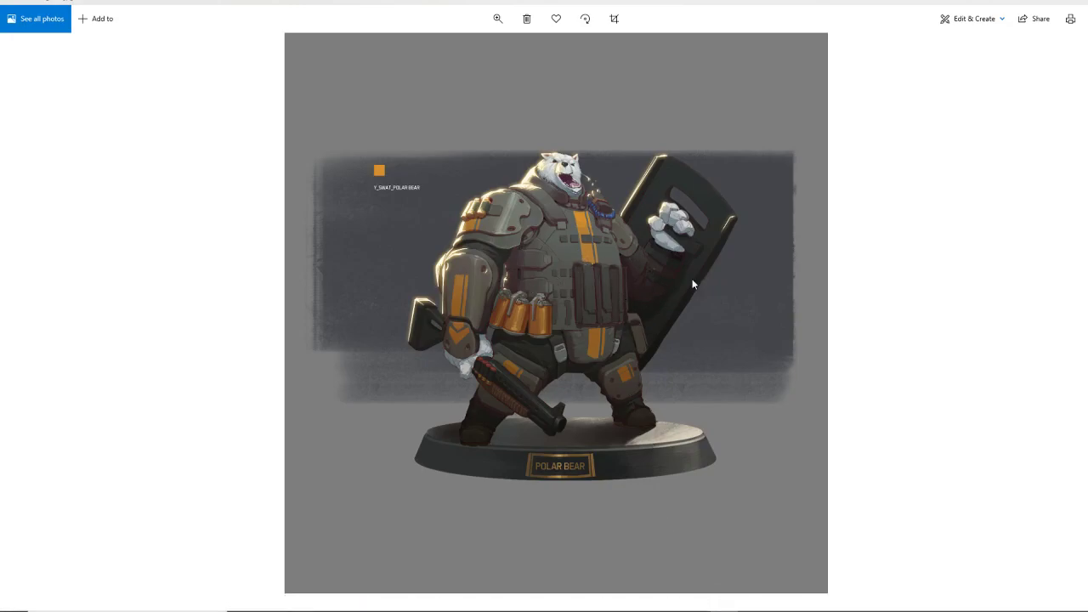
pyautogui.moveTo(1046, 6)
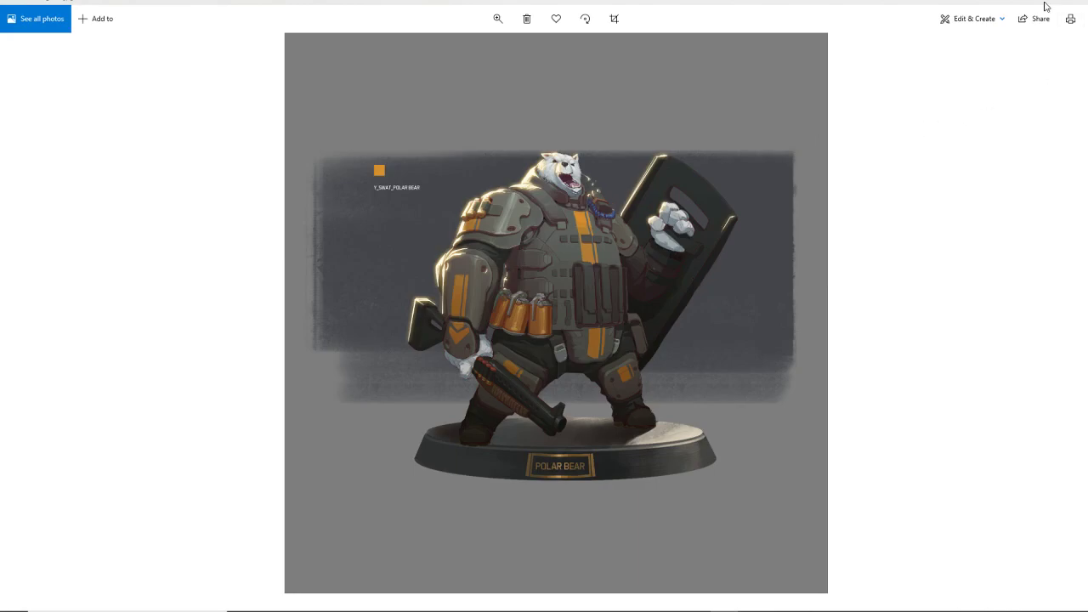
pyautogui.click(613, 599)
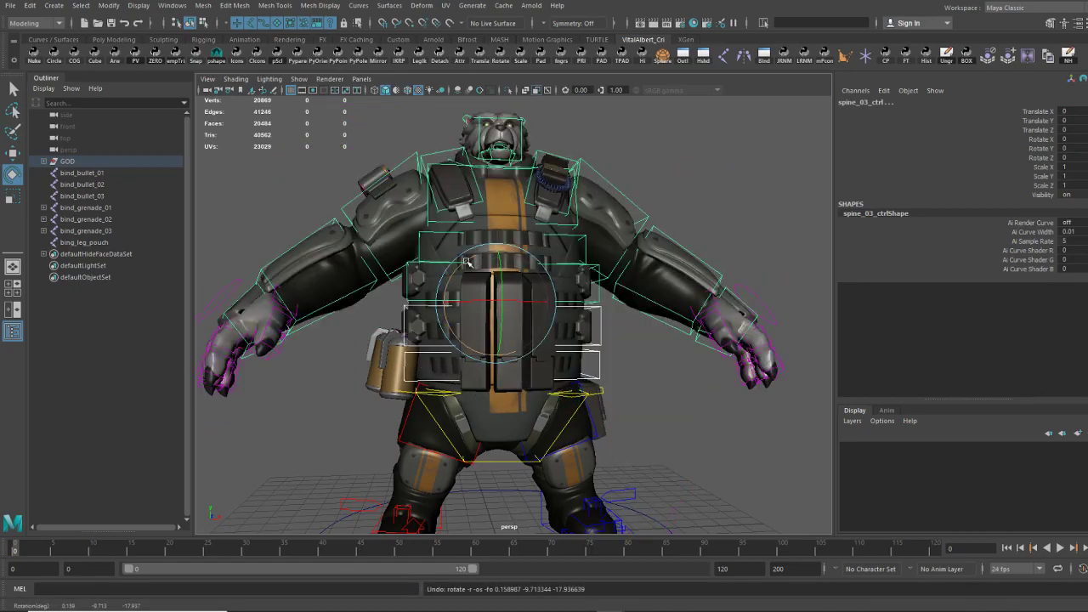
# Rotate spine_03_ctrl and deform the right ammo pack with ammoPack_right_ctrl to check the pouches
pyautogui.moveTo(468, 263); pyautogui.dragTo(479, 297)
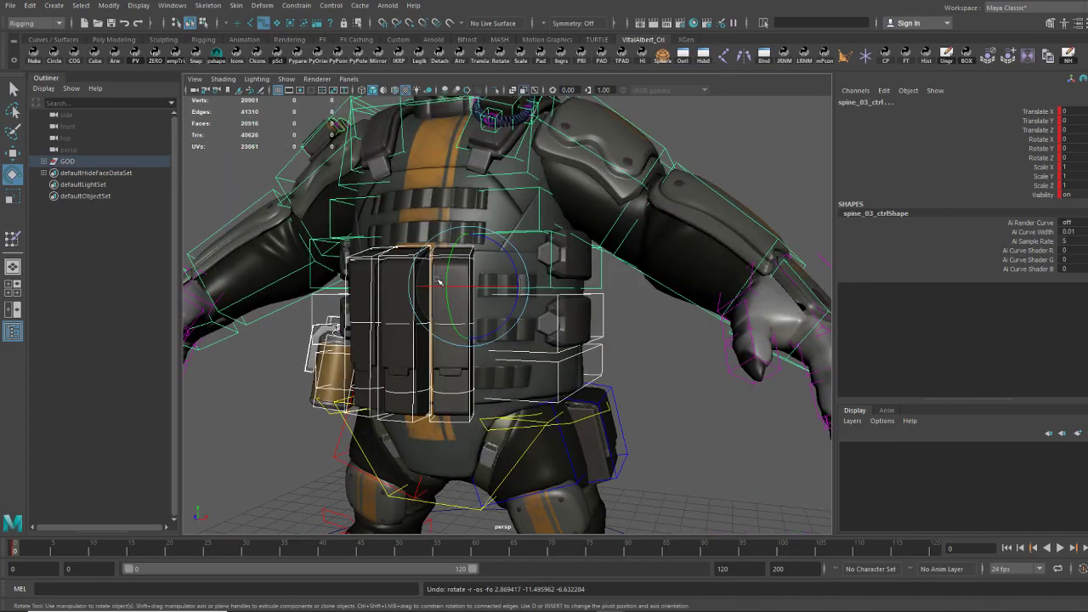
pyautogui.moveTo(442, 280); pyautogui.dragTo(434, 357)
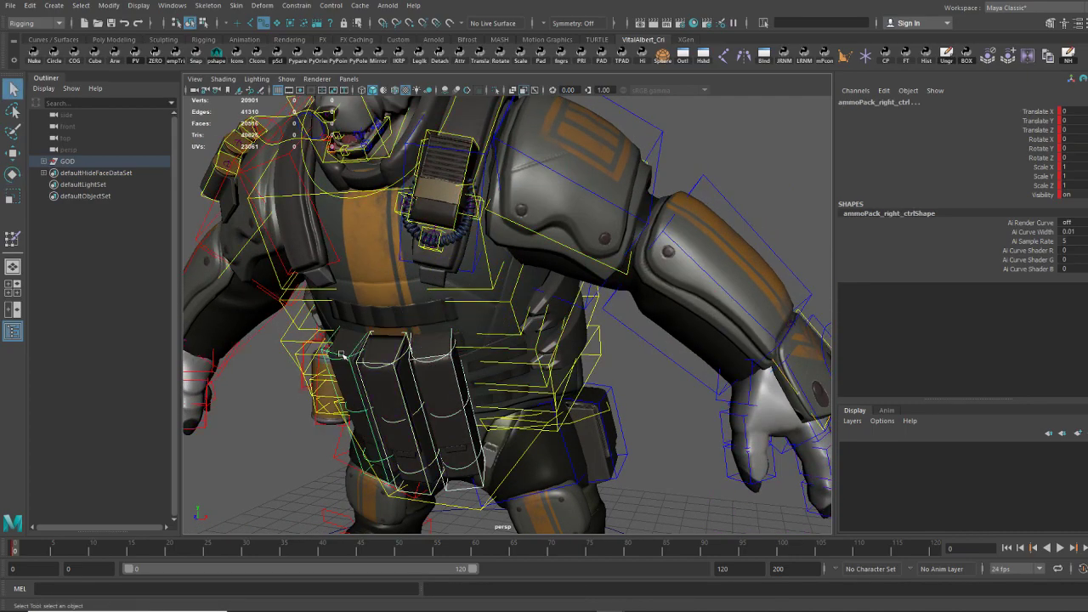
pyautogui.moveTo(391, 326); pyautogui.dragTo(400, 326)
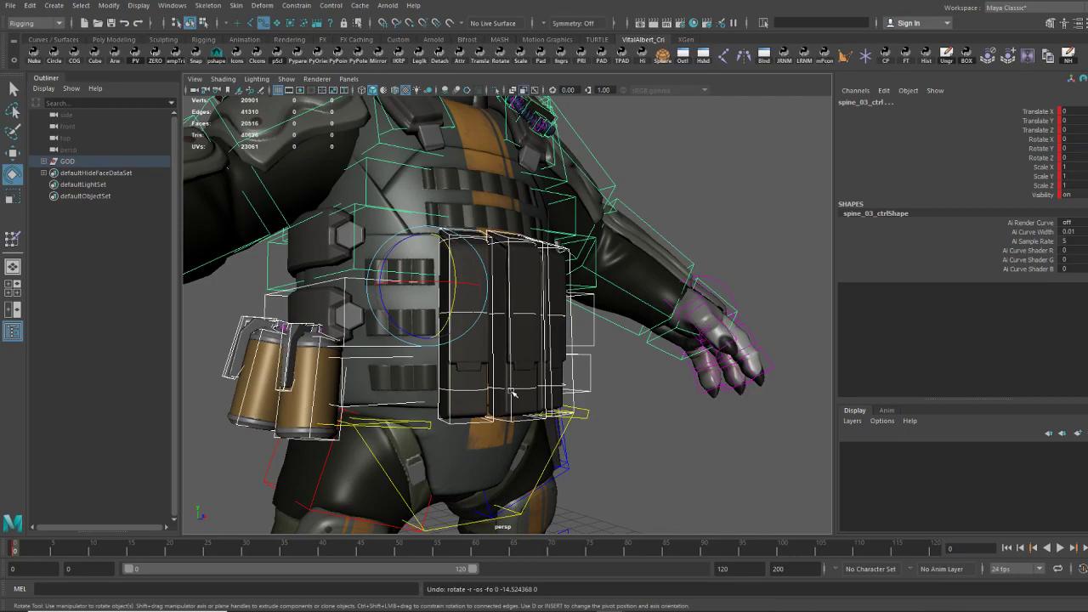
# From the front, lean the upper spine sideways so the chest pouches warp with the torso
pyautogui.moveTo(514, 393); pyautogui.dragTo(483, 337)
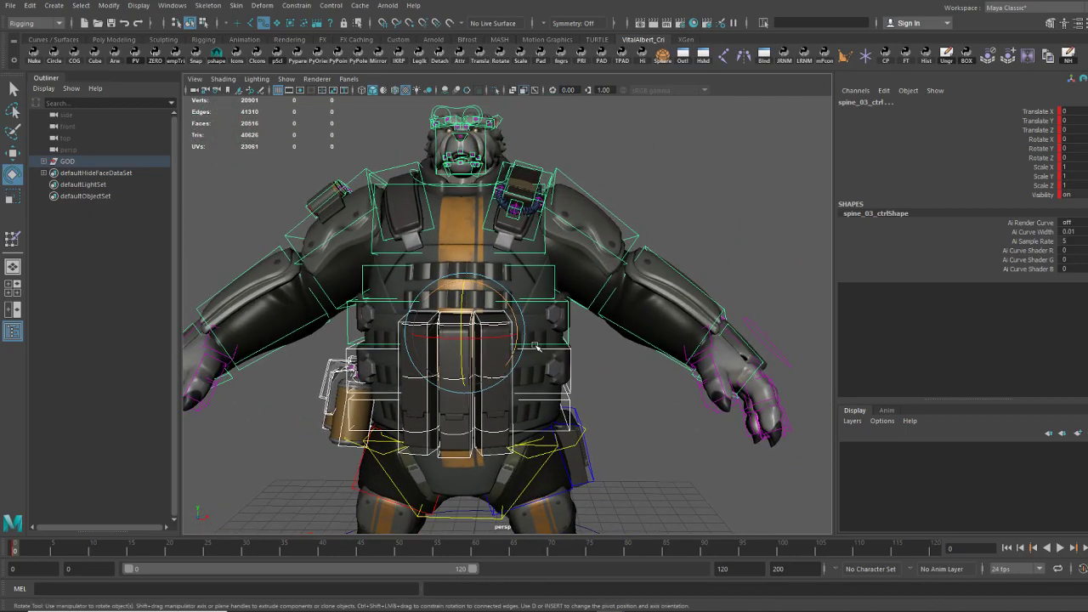
pyautogui.moveTo(541, 349); pyautogui.dragTo(459, 322)
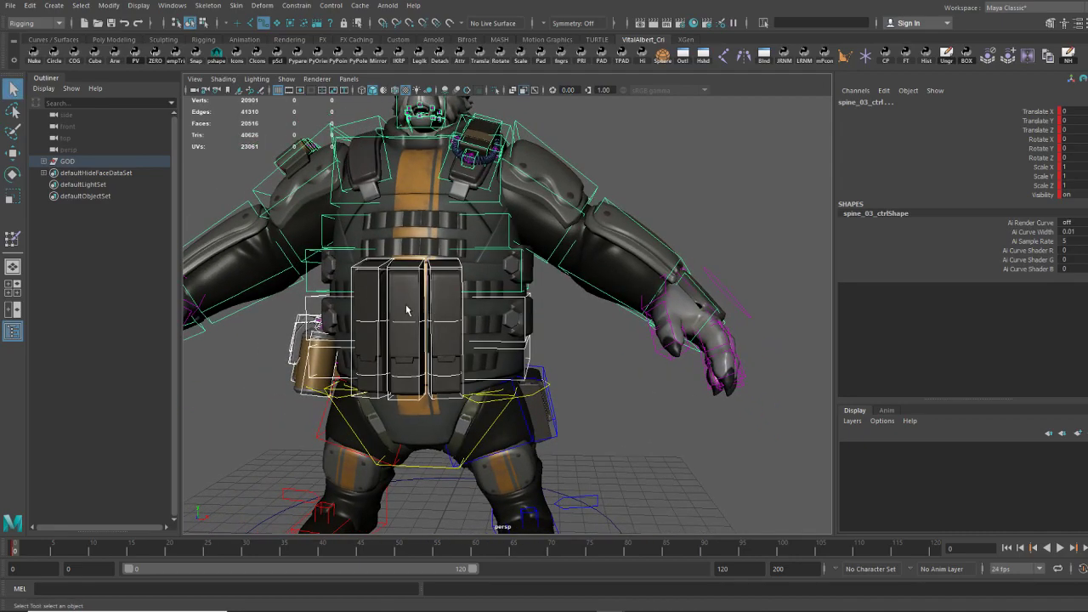
pyautogui.moveTo(409, 310); pyautogui.dragTo(497, 365)
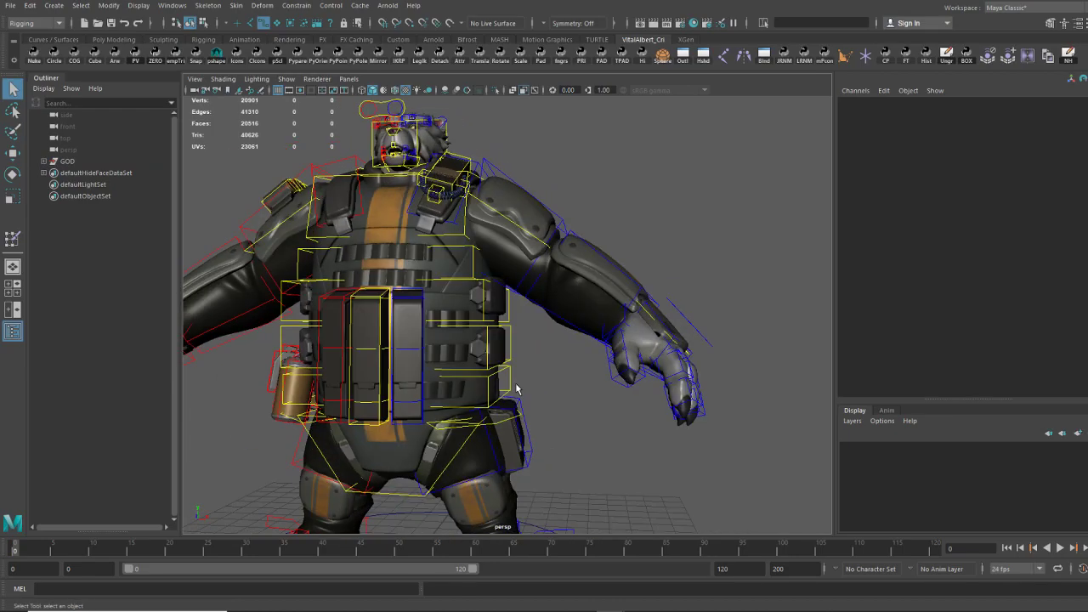
# Rotate lft_wrist_ctrl to bend the wrist so the arm plates follow
pyautogui.click(551, 245)
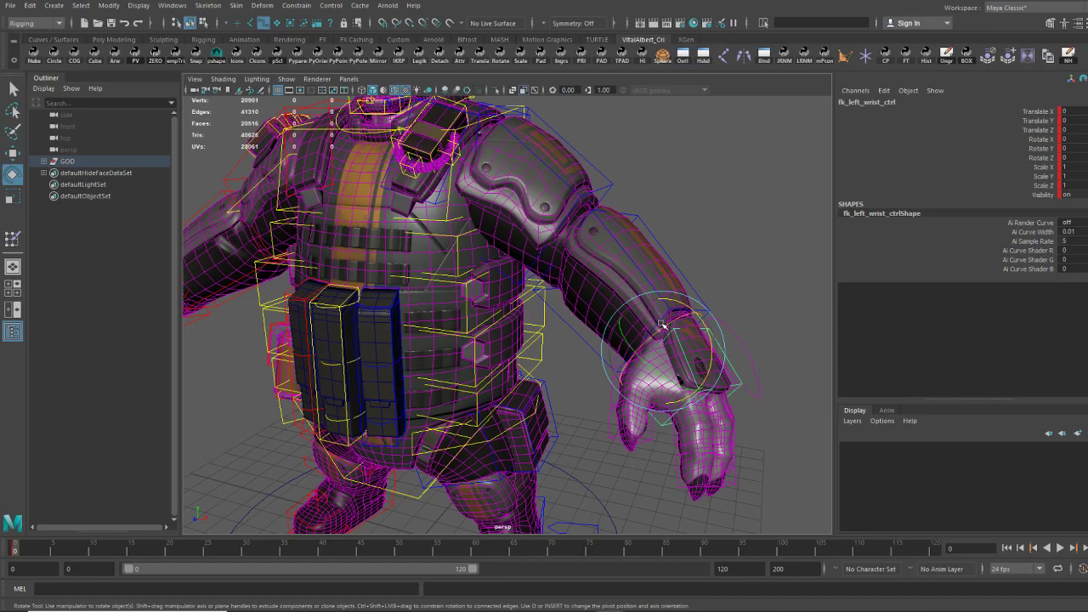
pyautogui.moveTo(663, 327); pyautogui.dragTo(638, 343)
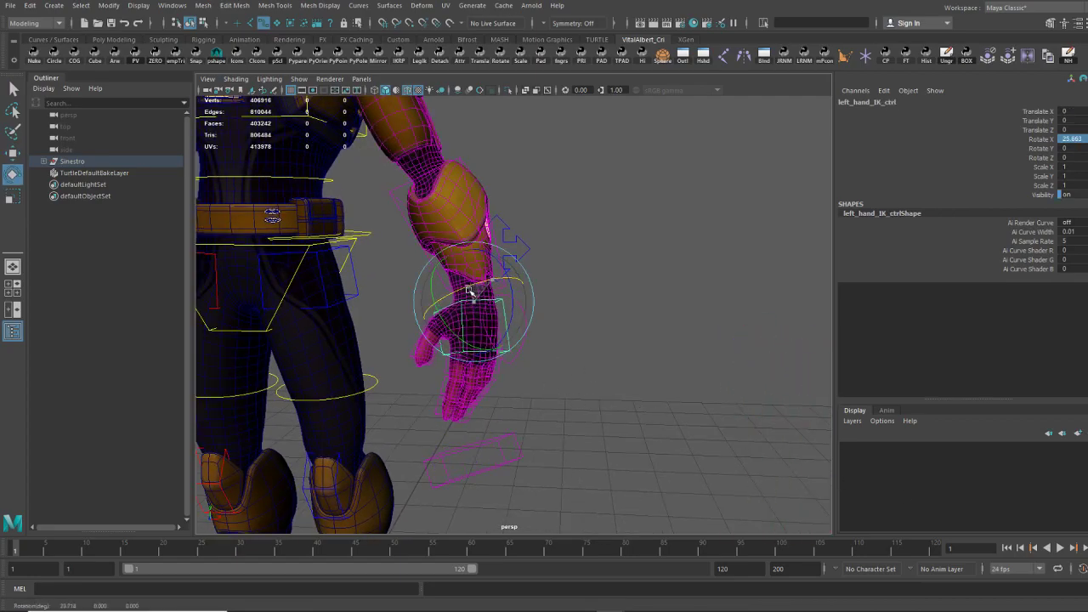
# Rotate left_hand_fk_ctrl on X both ways to show the forearm twisting with the hand
pyautogui.moveTo(467, 298); pyautogui.dragTo(449, 214)
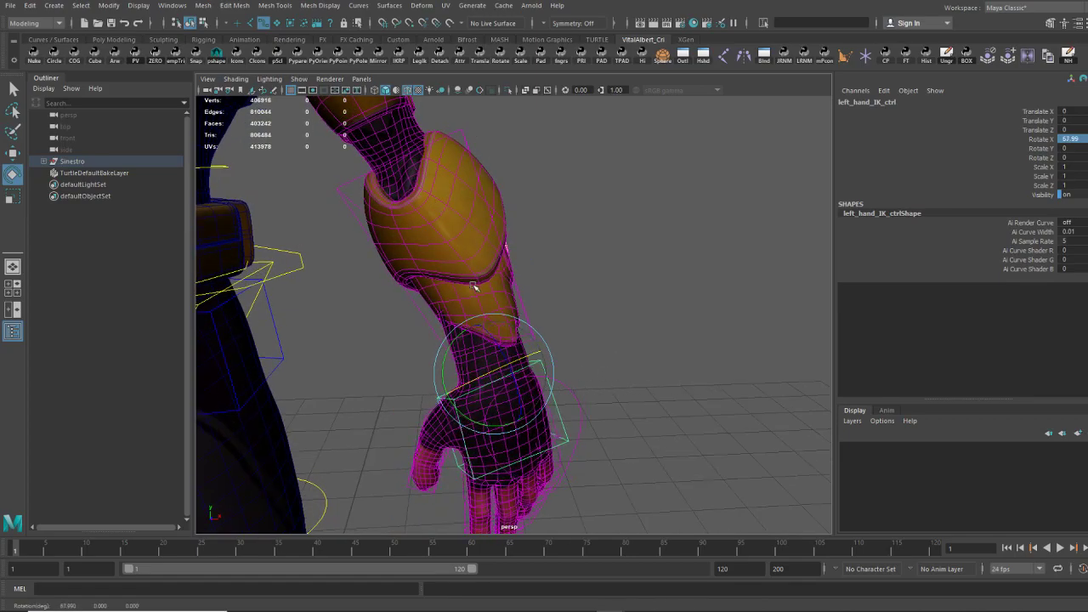
pyautogui.moveTo(476, 286); pyautogui.dragTo(547, 449)
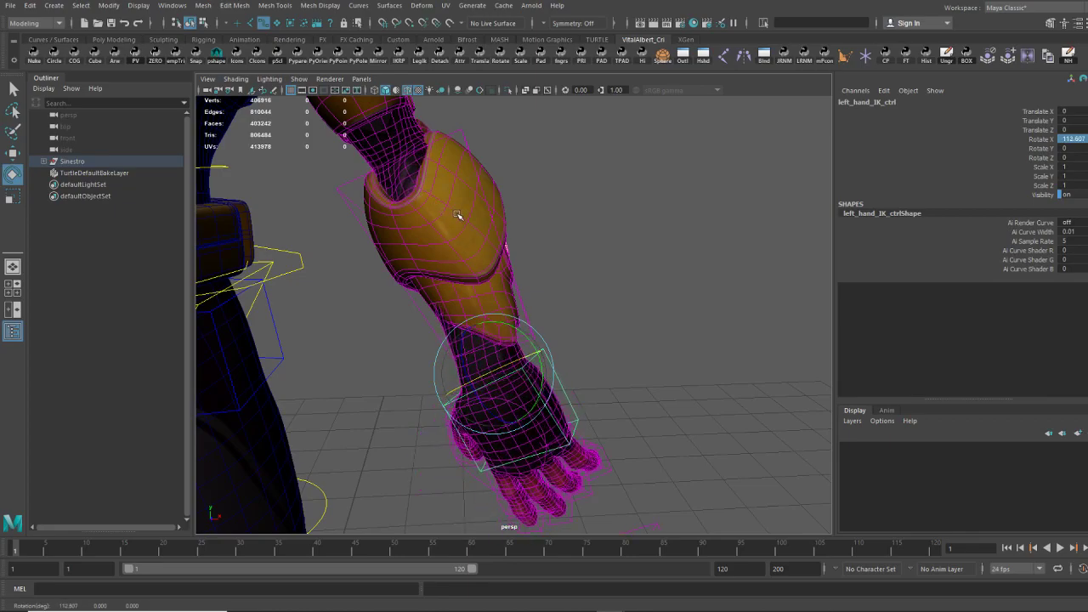
pyautogui.moveTo(459, 212); pyautogui.dragTo(497, 162)
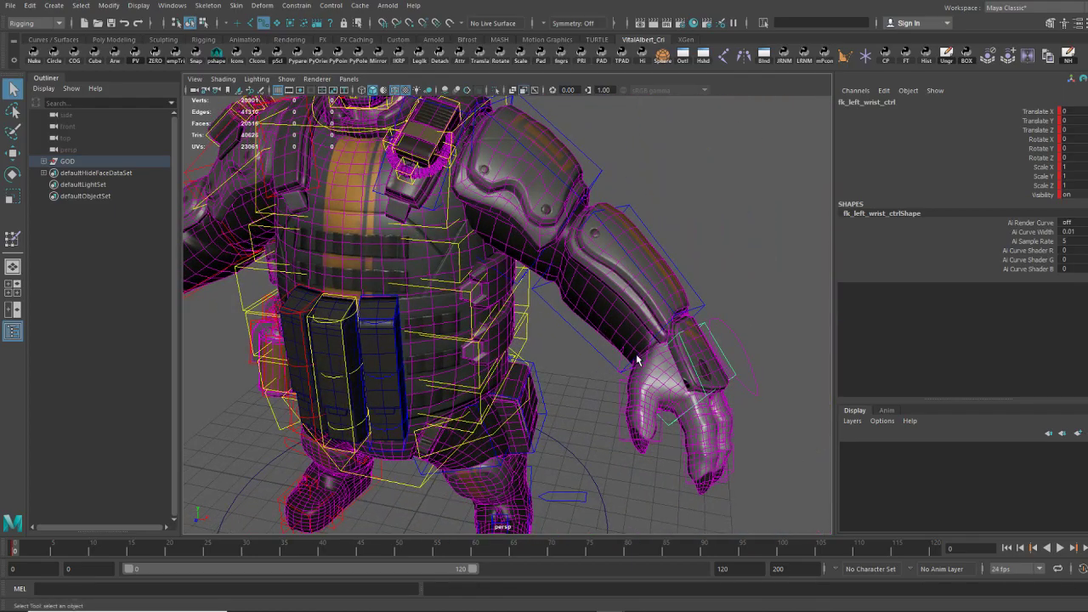
pyautogui.moveTo(711, 326)
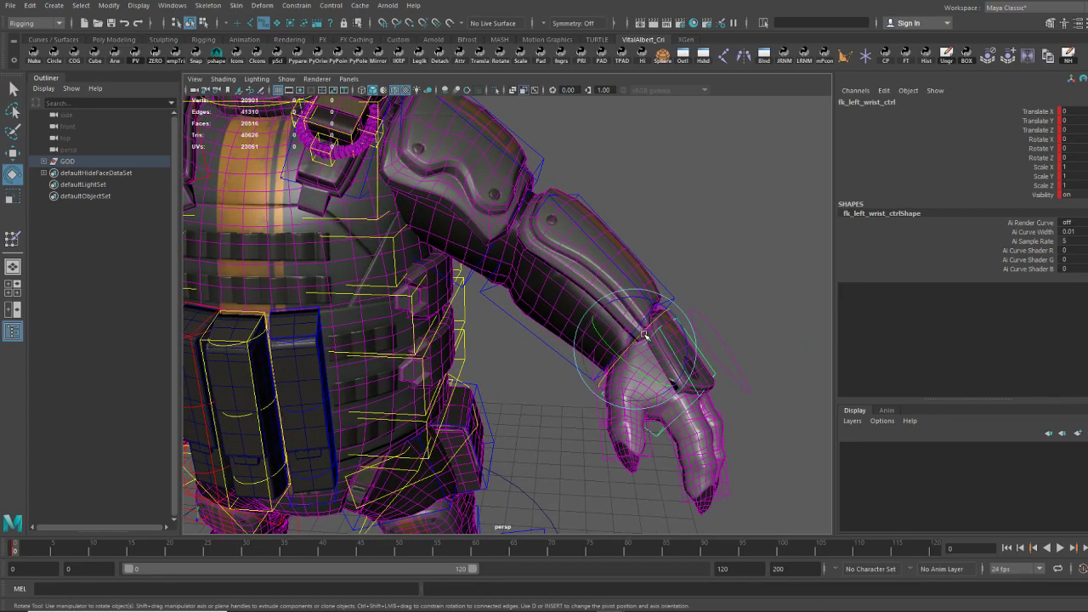
# Rotate lft_wrist_ctrl to flex the wrist and slide the forearm plates
pyautogui.moveTo(646, 336); pyautogui.dragTo(633, 343)
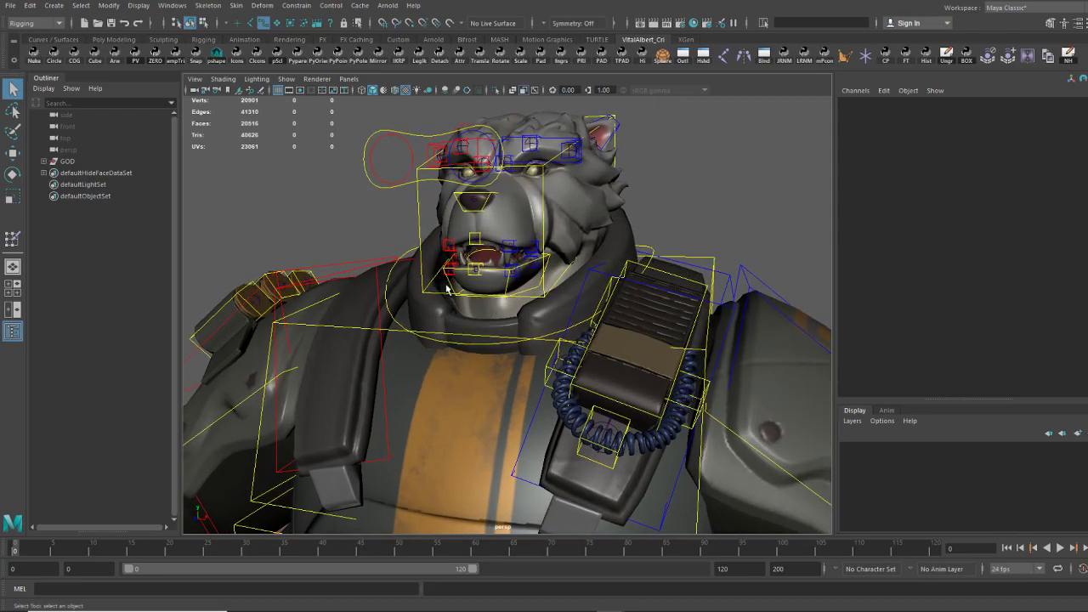
# Rotate jaw_ctrl open progressively wider, then pick the lower lip control to shape the mouth
pyautogui.click(483, 272)
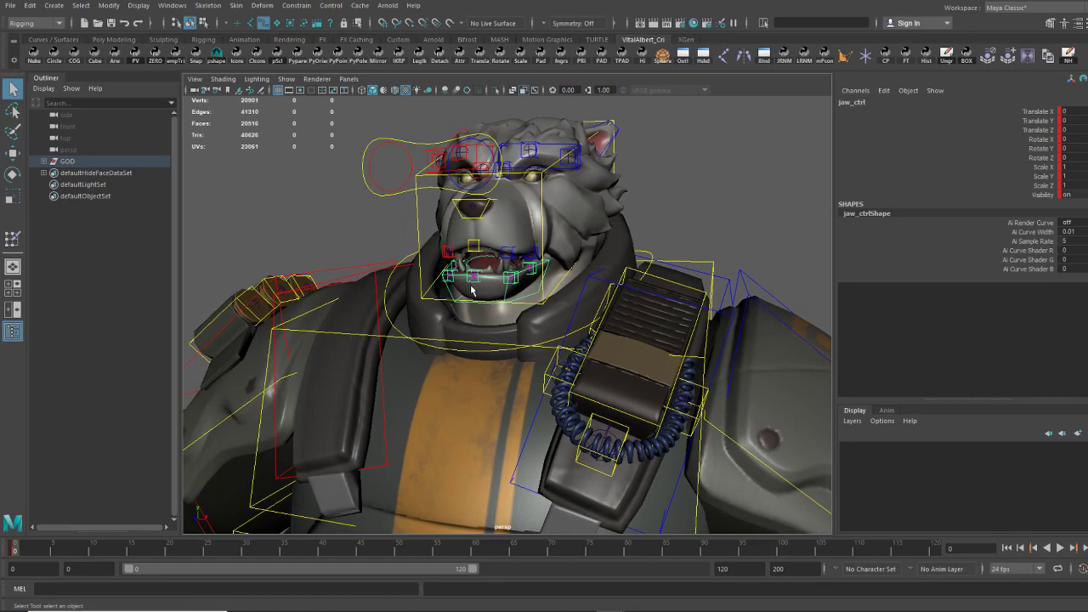
pyautogui.moveTo(473, 289); pyautogui.dragTo(548, 288)
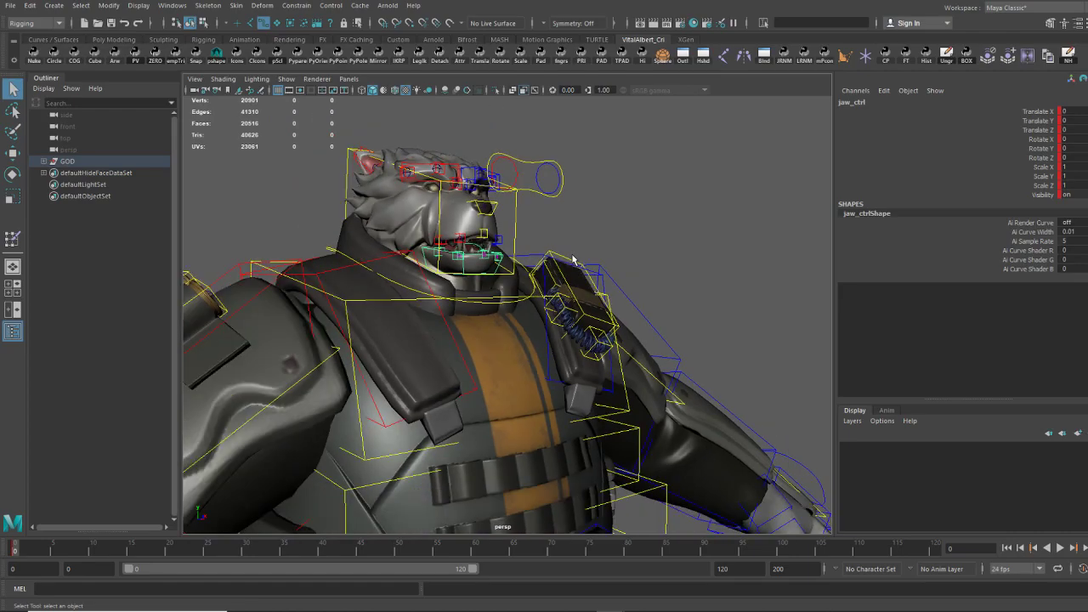
pyautogui.moveTo(596, 266)
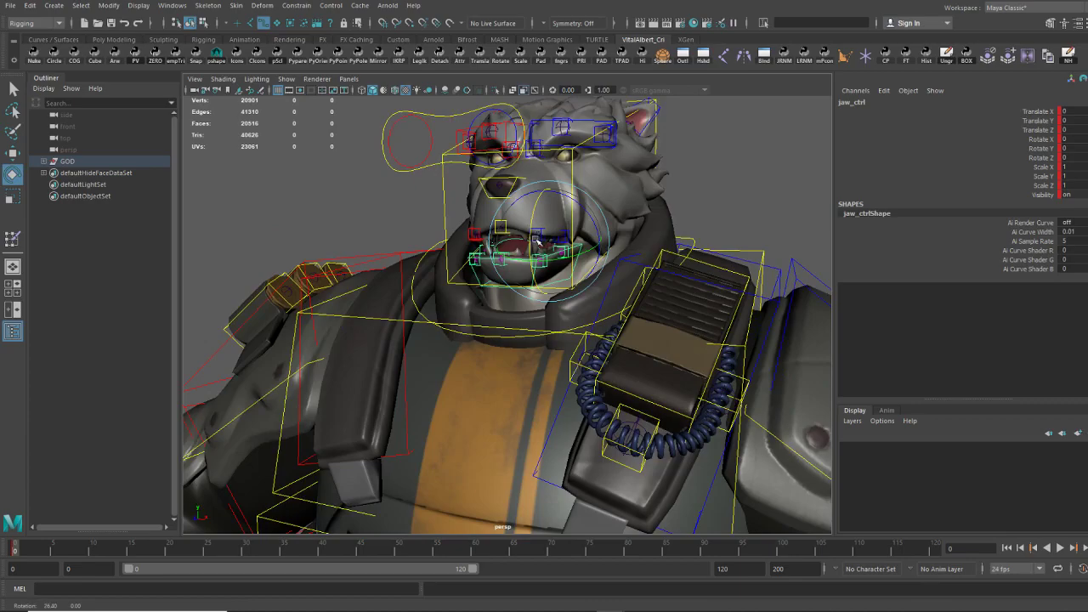
pyautogui.moveTo(541, 242); pyautogui.dragTo(541, 235)
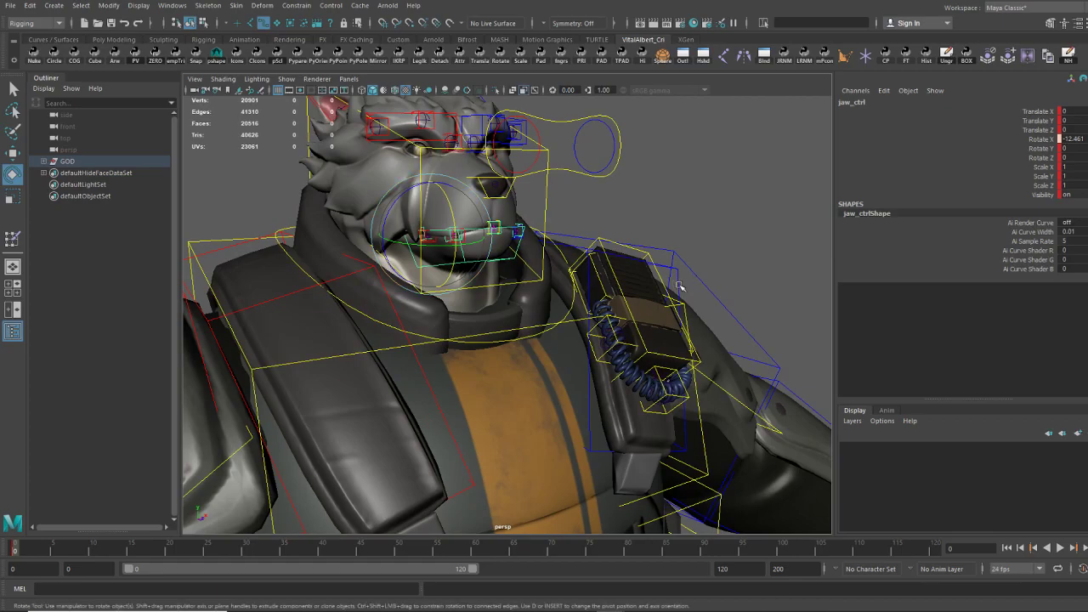
pyautogui.moveTo(680, 285); pyautogui.dragTo(668, 260)
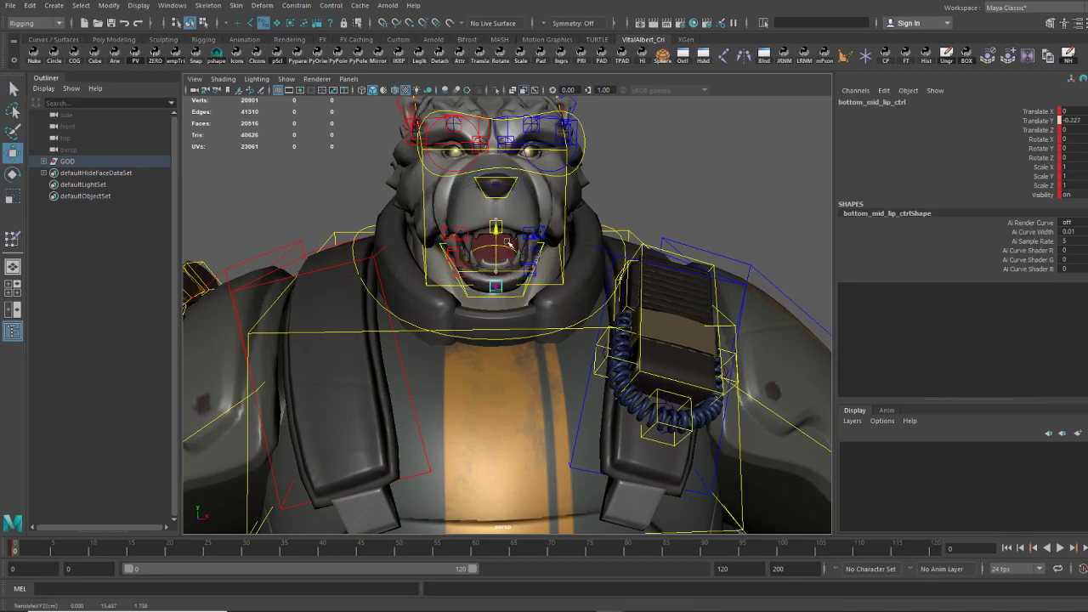
pyautogui.click(494, 248)
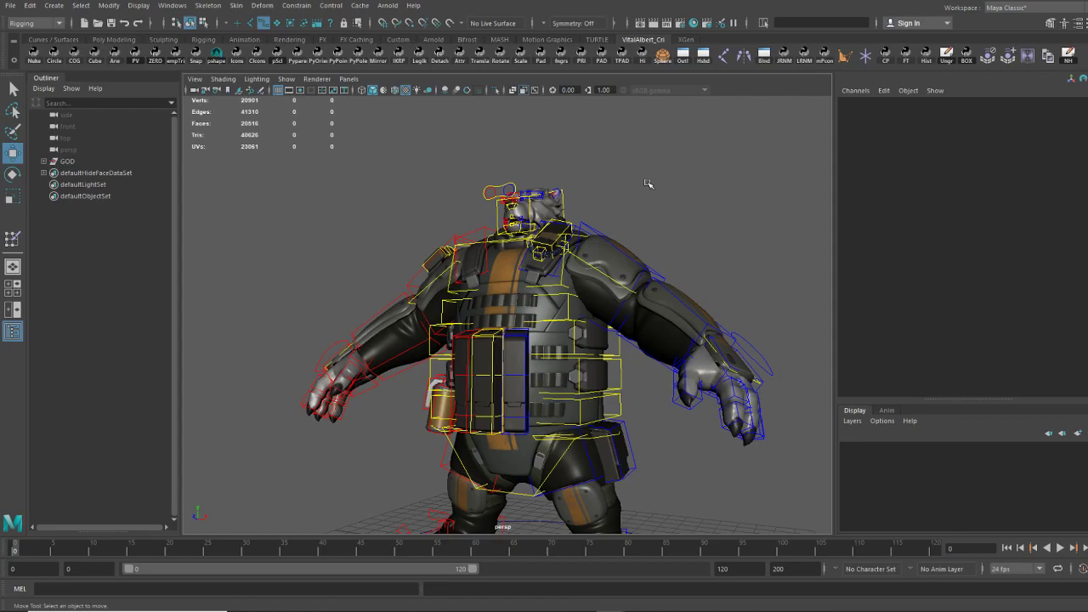
pyautogui.moveTo(648, 184)
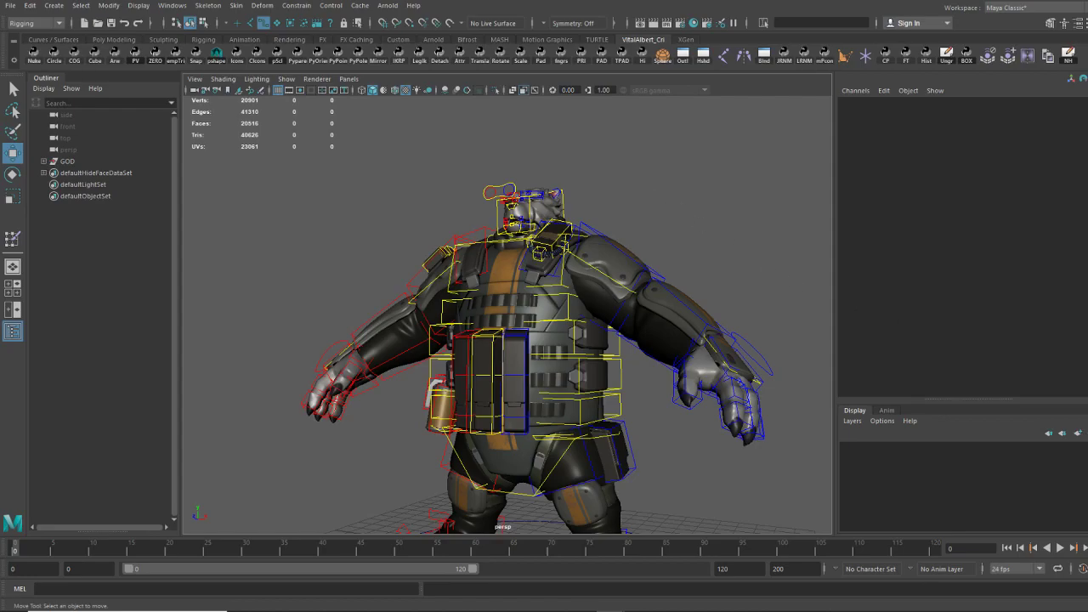